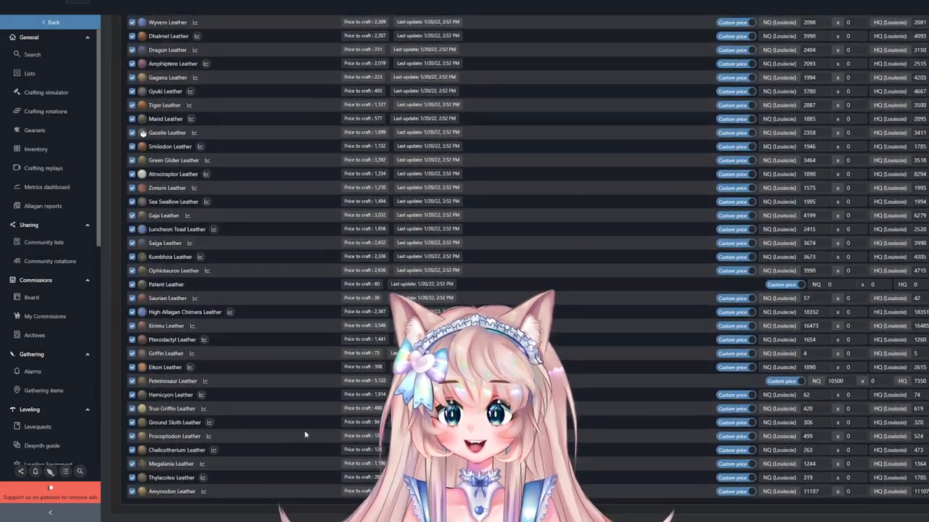
Search the market board for 'calf', listing Calf Leather and the calfskin gear.
scroll(down, 3)
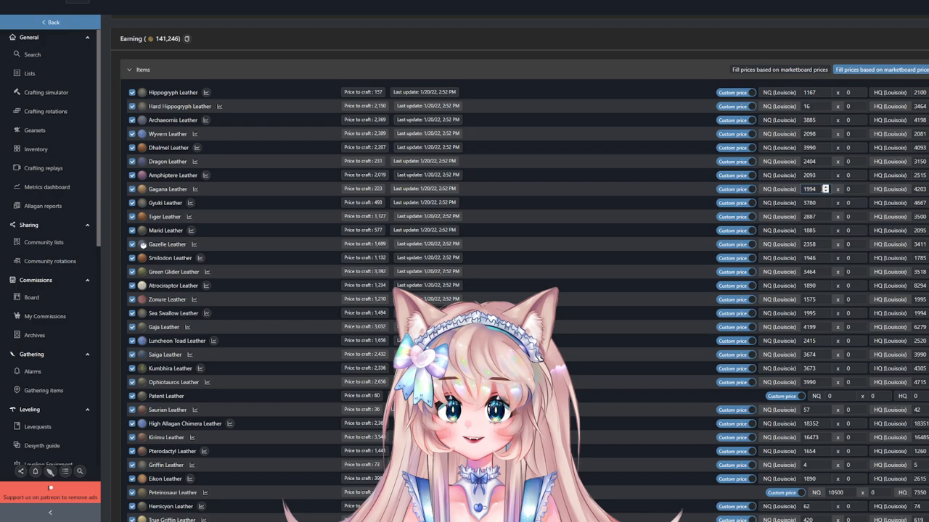
scroll(down, 3)
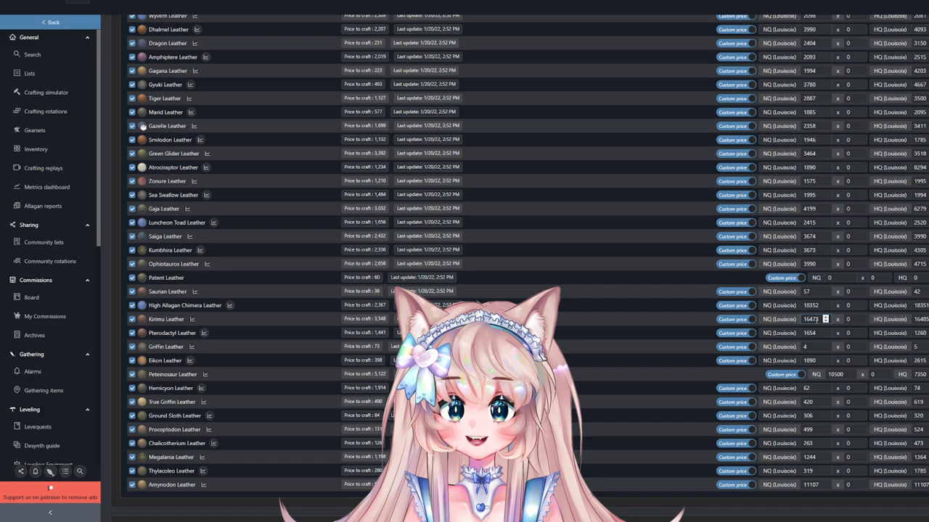
scroll(down, 3)
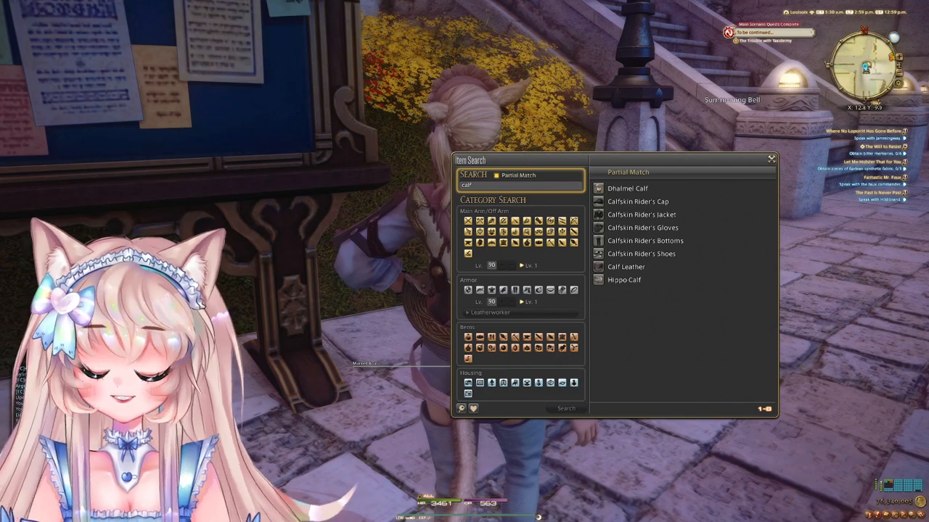
click(642, 214)
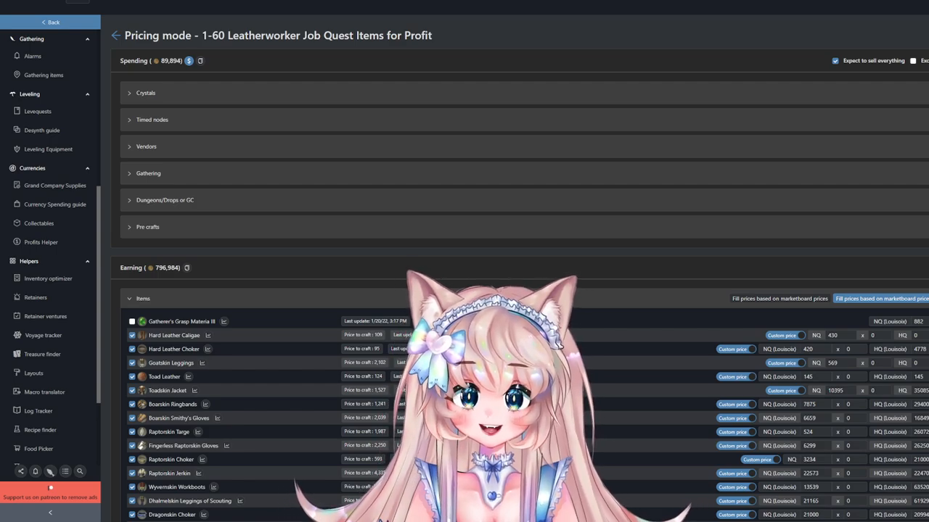
Scroll the Earning items to compare price-to-craft against marketboard NQ/HQ prices.
scroll(down, 3)
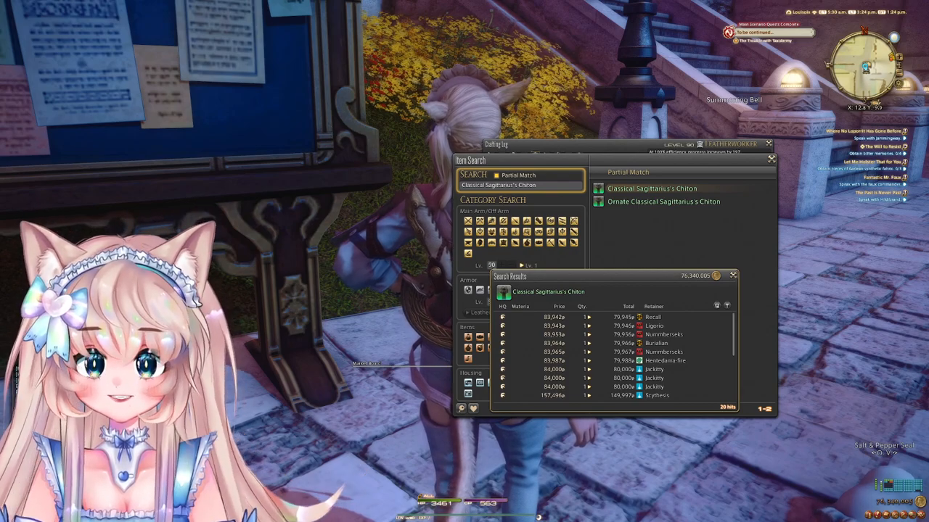
Search the market board for 'Toad Leather' to see its current listings.
text(Toad Leather)
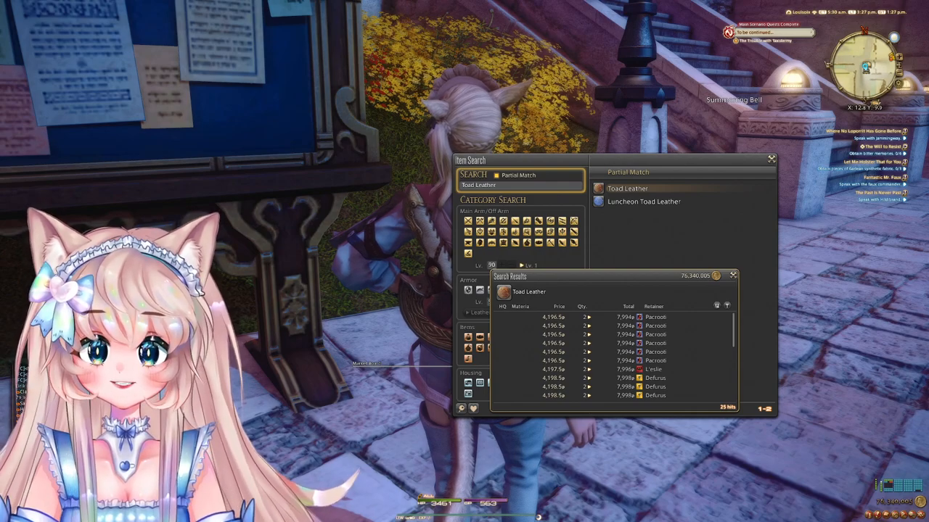